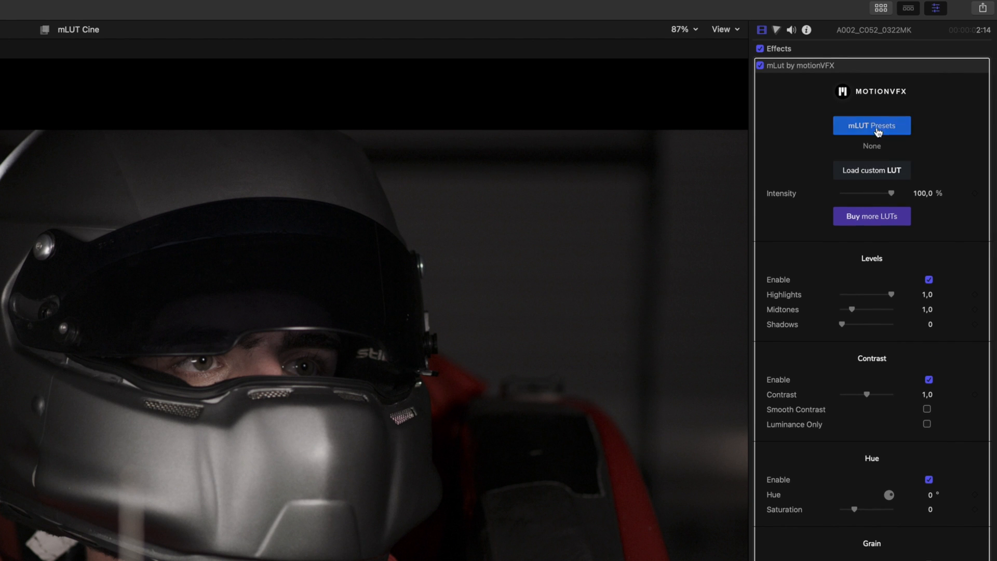
Step: Show the mLUT preset browser with the Cine LUT collection for the helmet clip
left_click(871, 126)
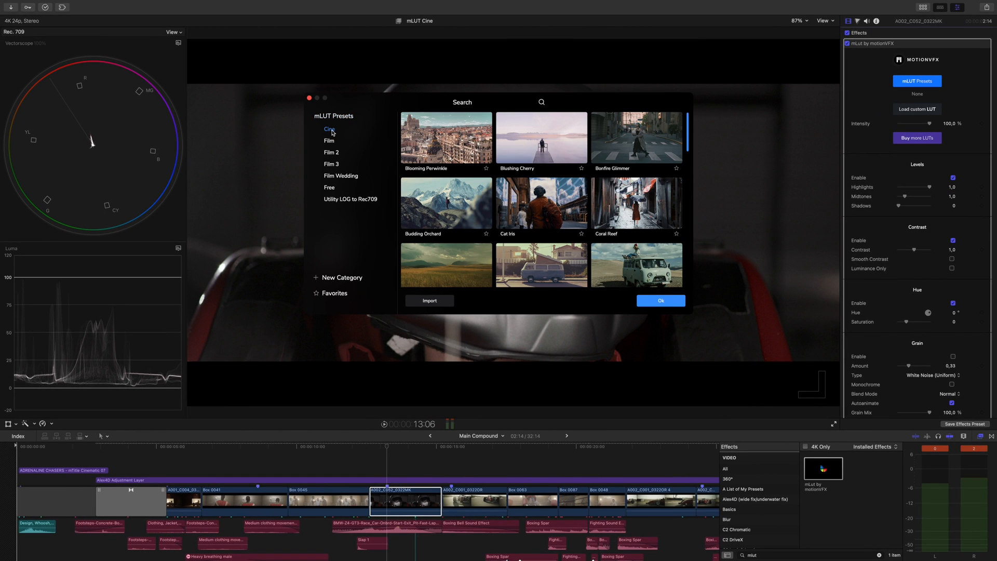
mouse_move(389, 102)
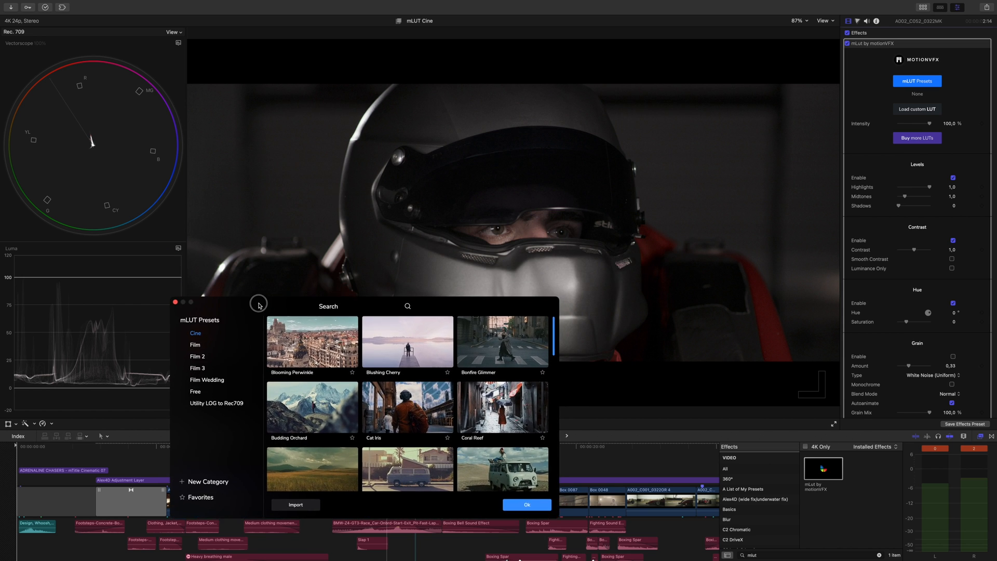
Step: Preview Blooming Periwinkle and Bonfire Glimmer, then grade the helmet clip with Refreshing Current
left_click(311, 342)
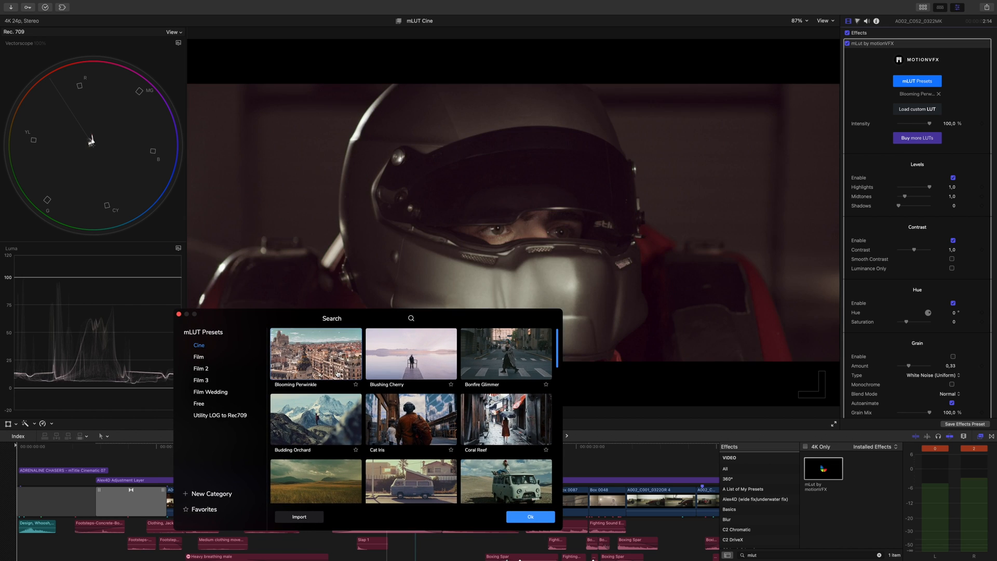
left_click(506, 354)
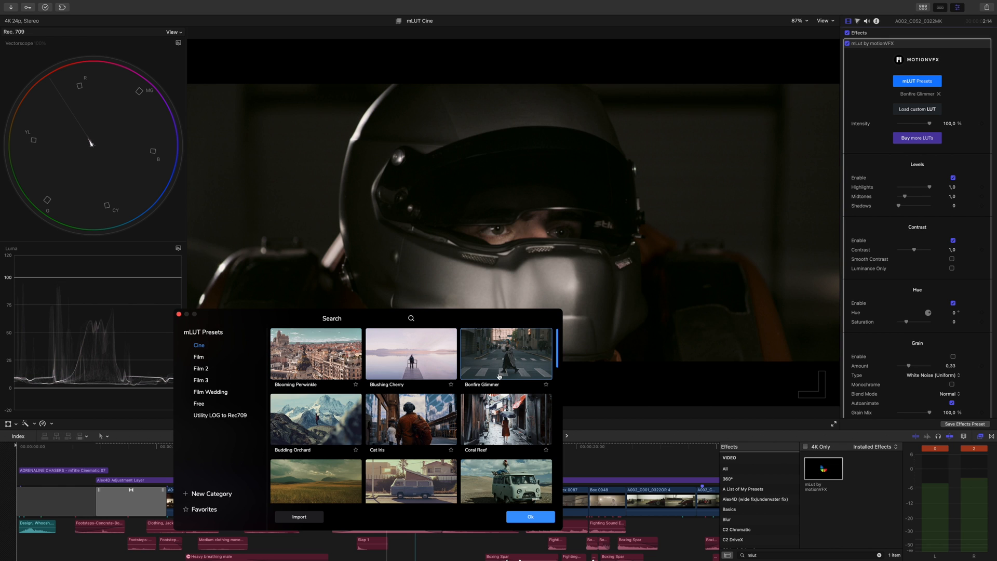
left_click(411, 417)
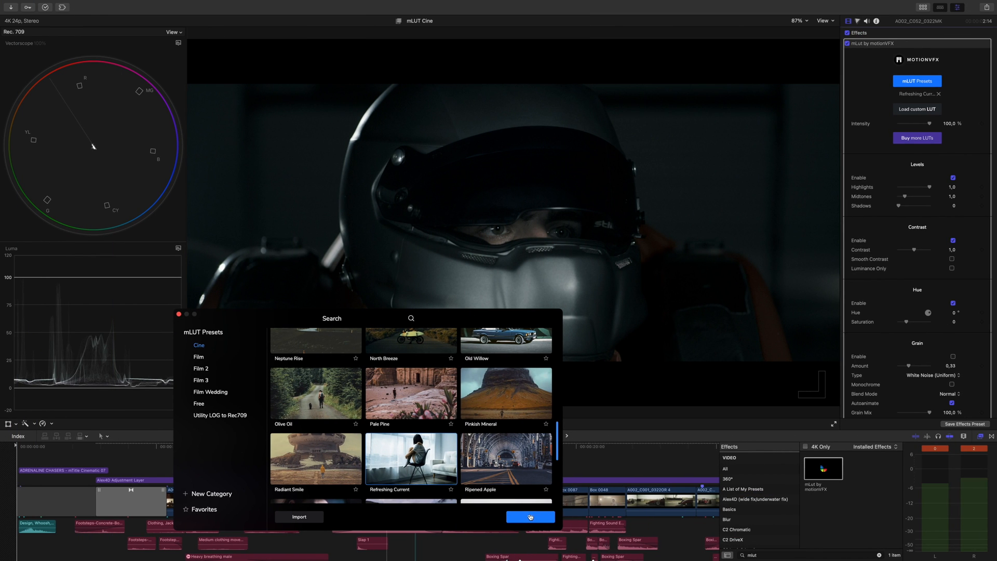
left_click(531, 517)
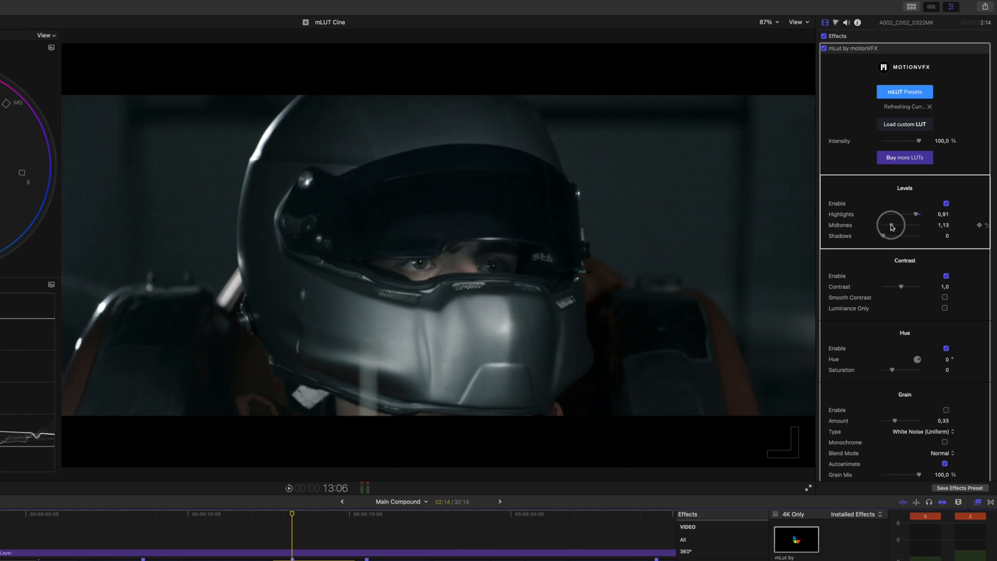
Step: Return midtones to 1.0 and settle the helmet clip's contrast at 1.08
left_click_drag(908, 226, 889, 225)
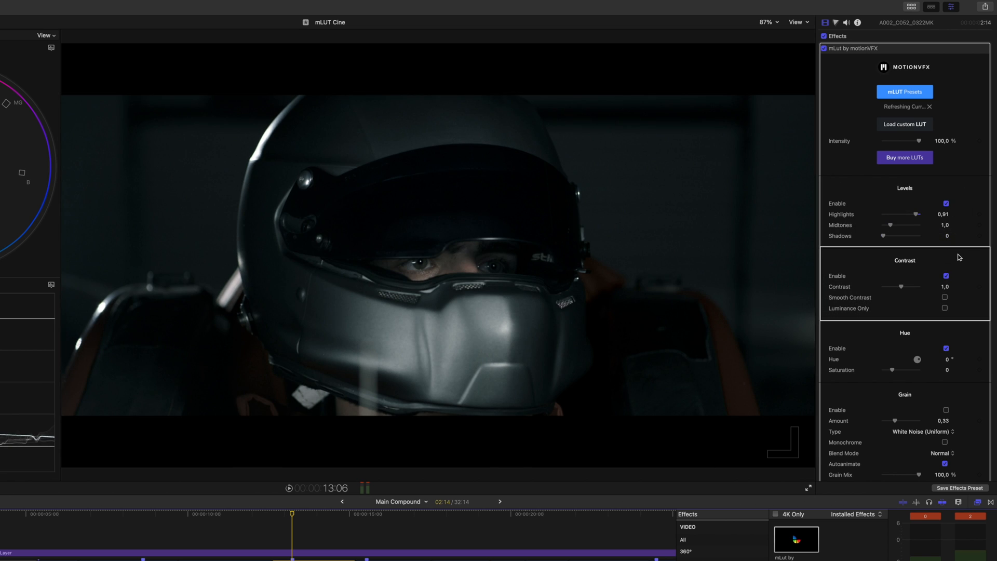
left_click_drag(899, 287, 906, 287)
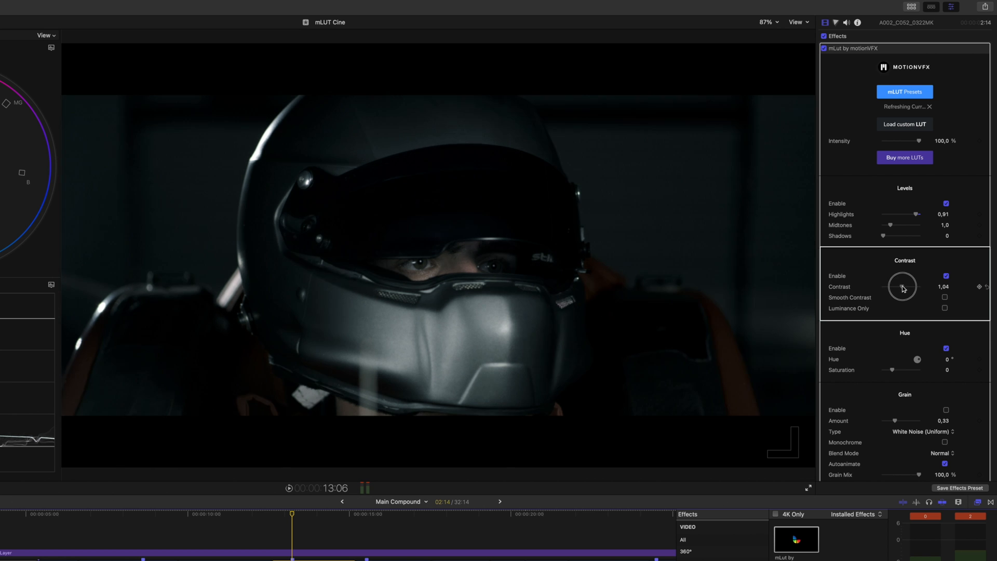
left_click_drag(901, 286, 908, 287)
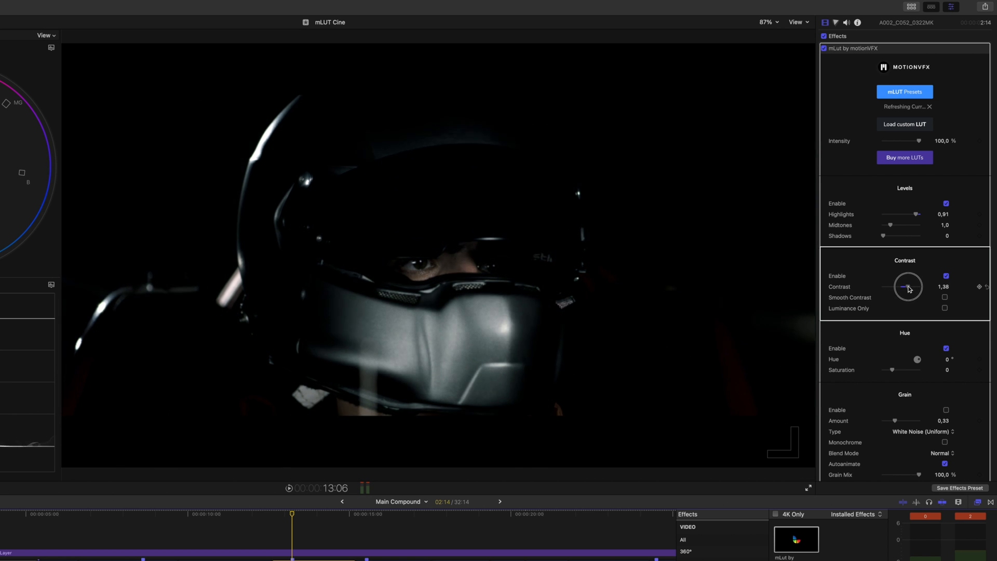
left_click_drag(908, 287, 901, 287)
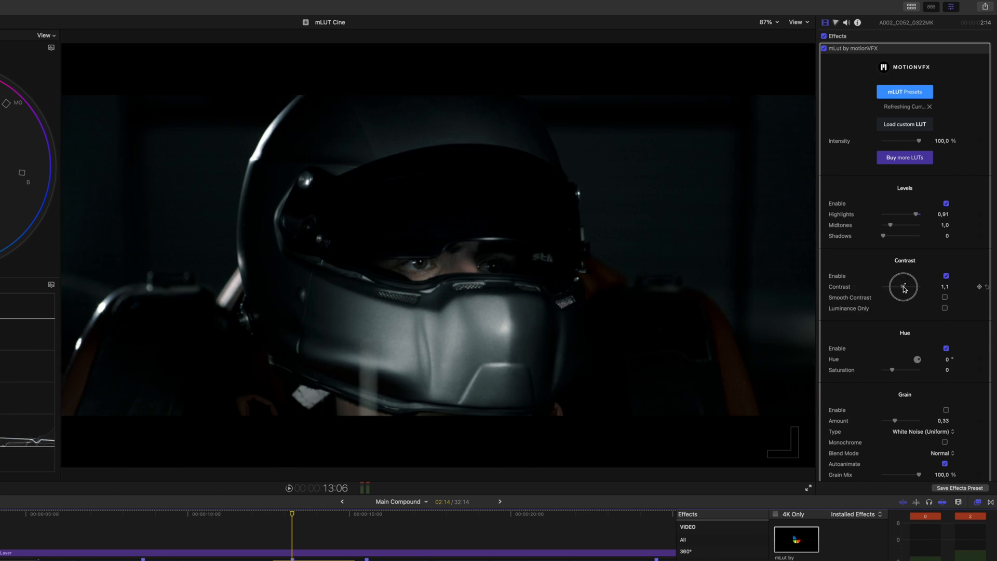
left_click_drag(902, 287, 903, 289)
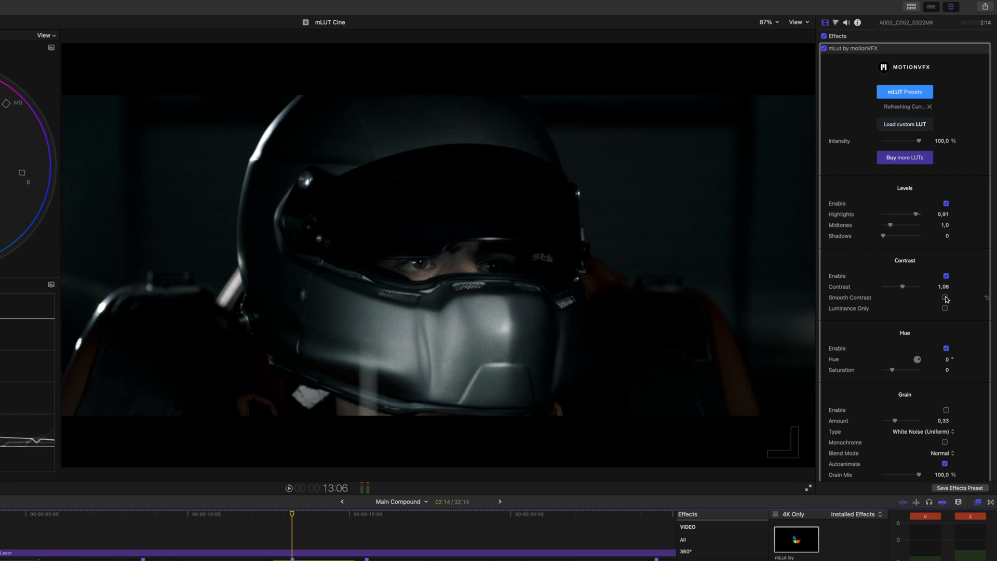
Step: Leave Smooth Contrast enabled after an on/off comparison and nudge saturation up
left_click(945, 298)
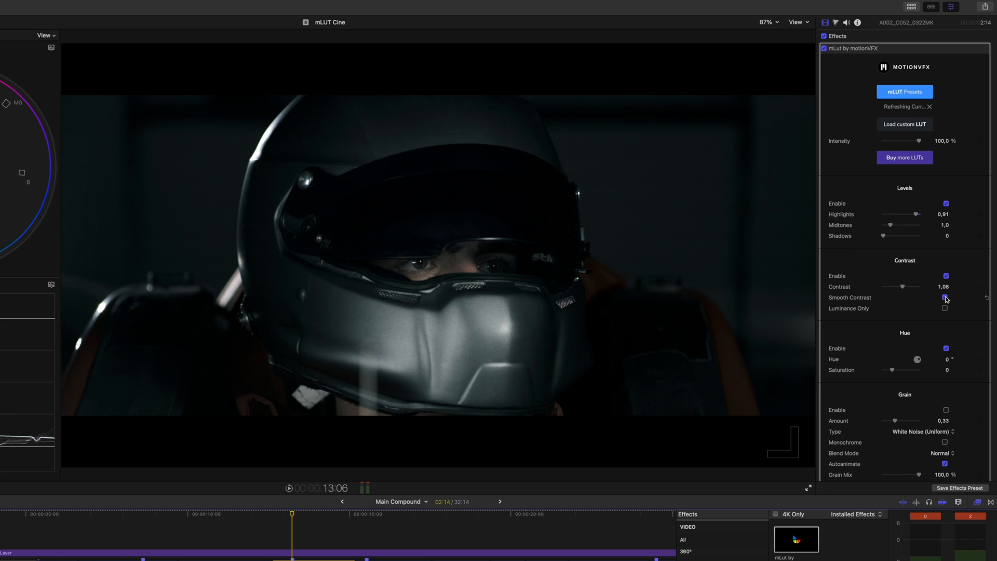
left_click(946, 299)
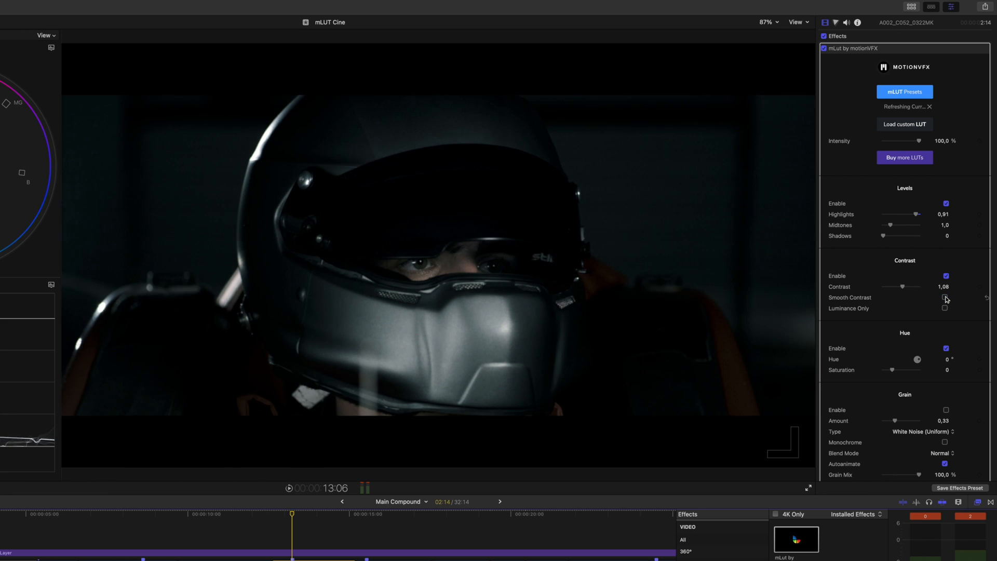
left_click(944, 299)
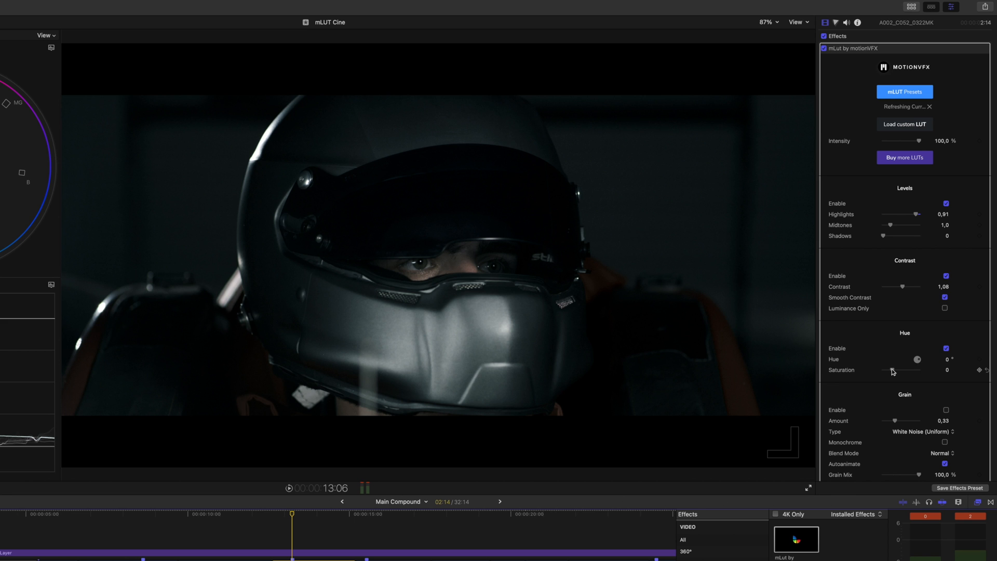
left_click_drag(897, 369, 899, 370)
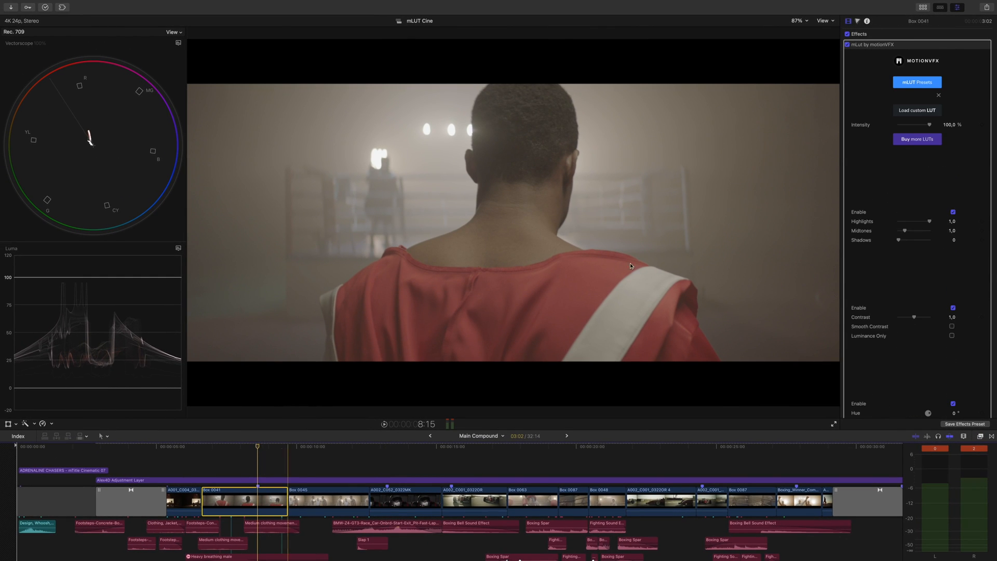
Step: Grade the Box 0041 boxer clip with the Radiant Smile Cine LUT from the preset browser
left_click(917, 82)
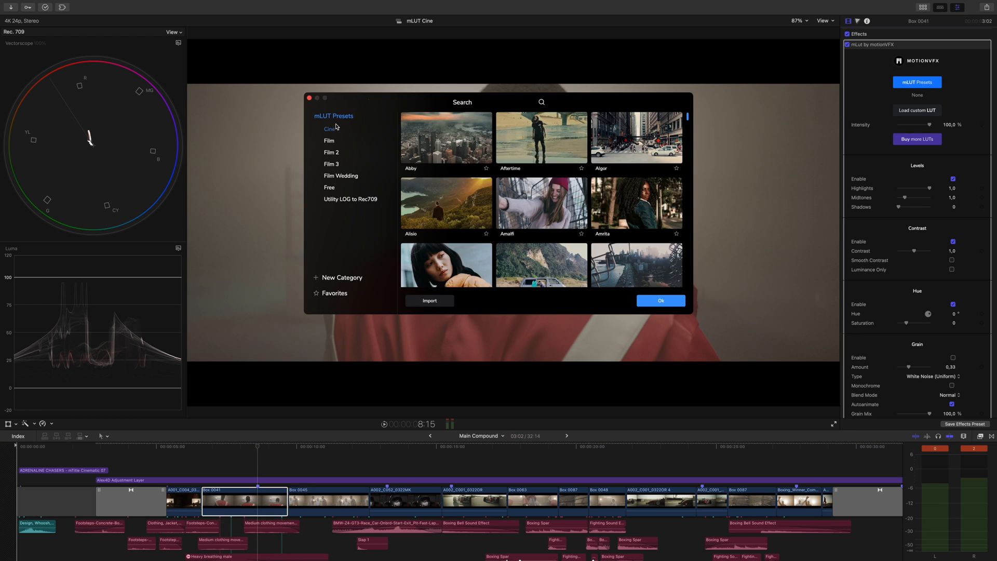
left_click_drag(463, 102, 377, 297)
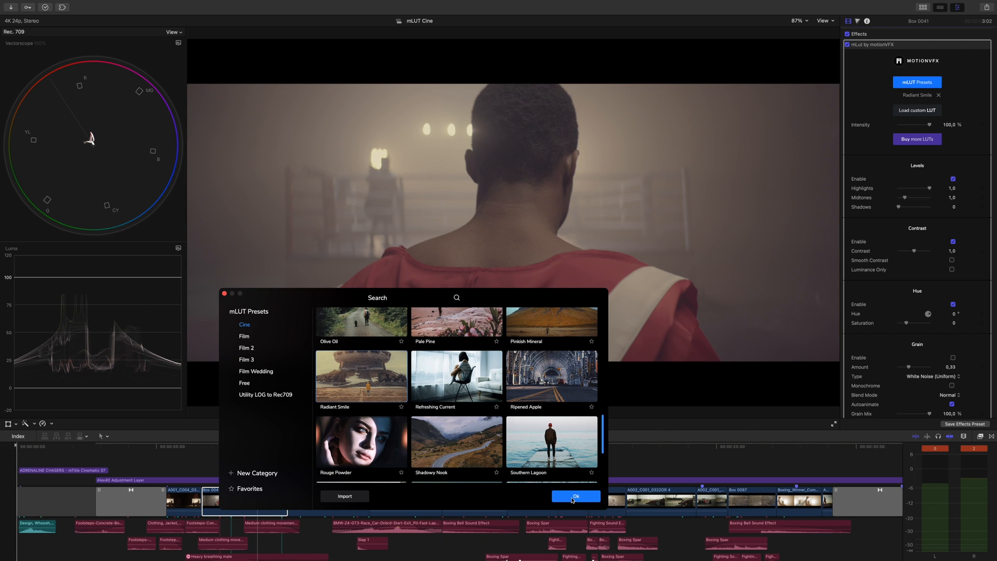
left_click(574, 496)
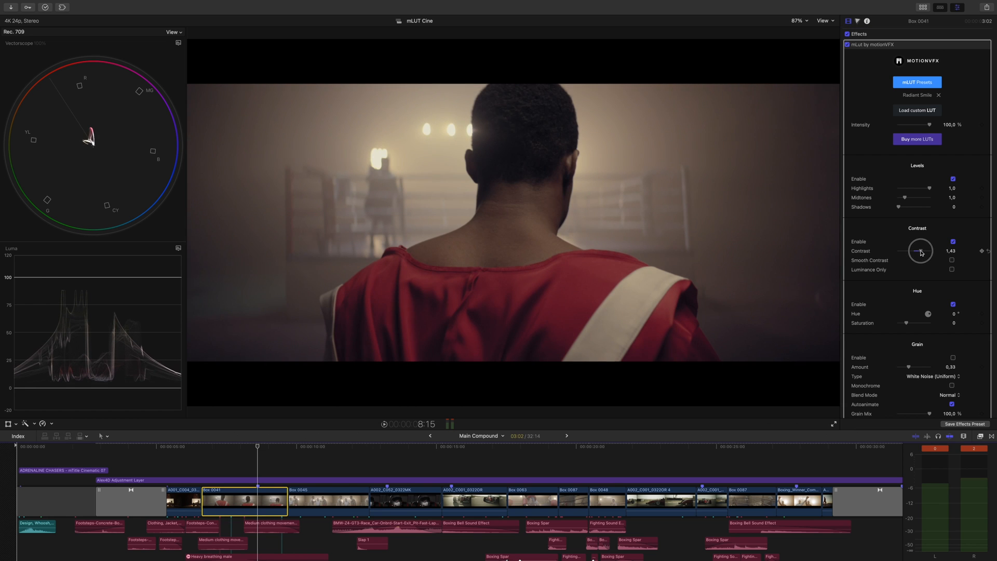
Step: Raise the boxer clip's contrast to 1.46 and toggle mLUT off/on to compare the grade
left_click_drag(899, 324, 909, 324)
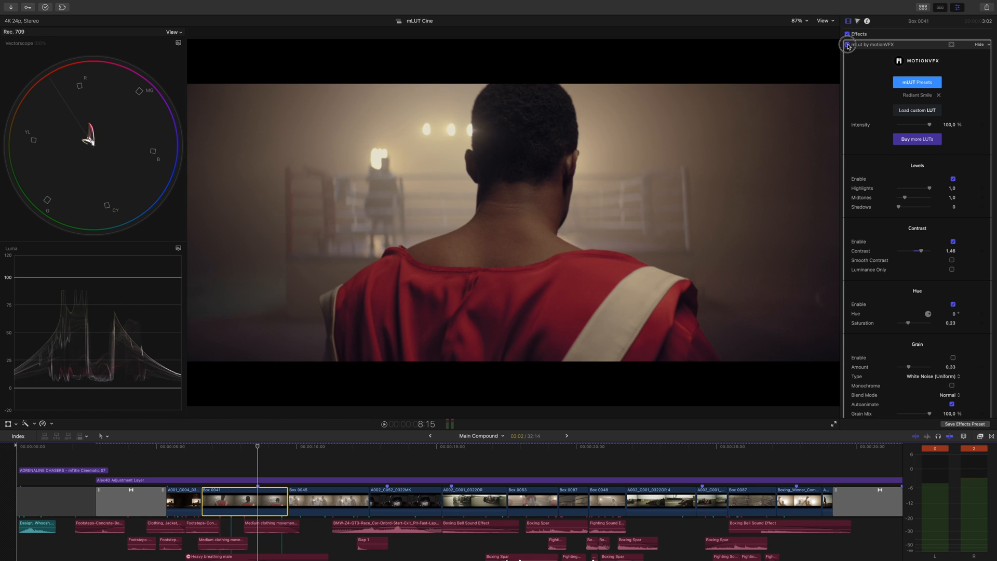
left_click(848, 44)
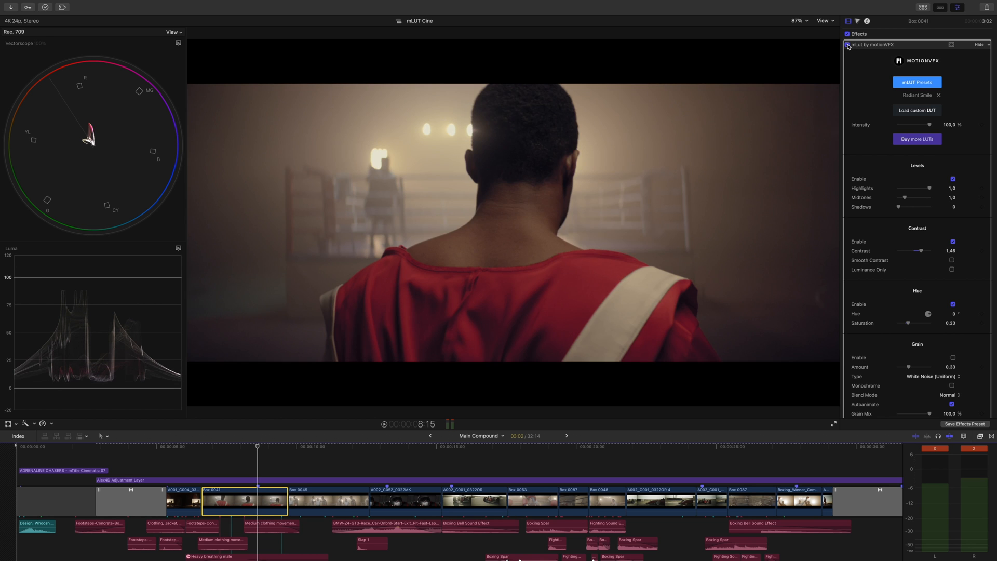